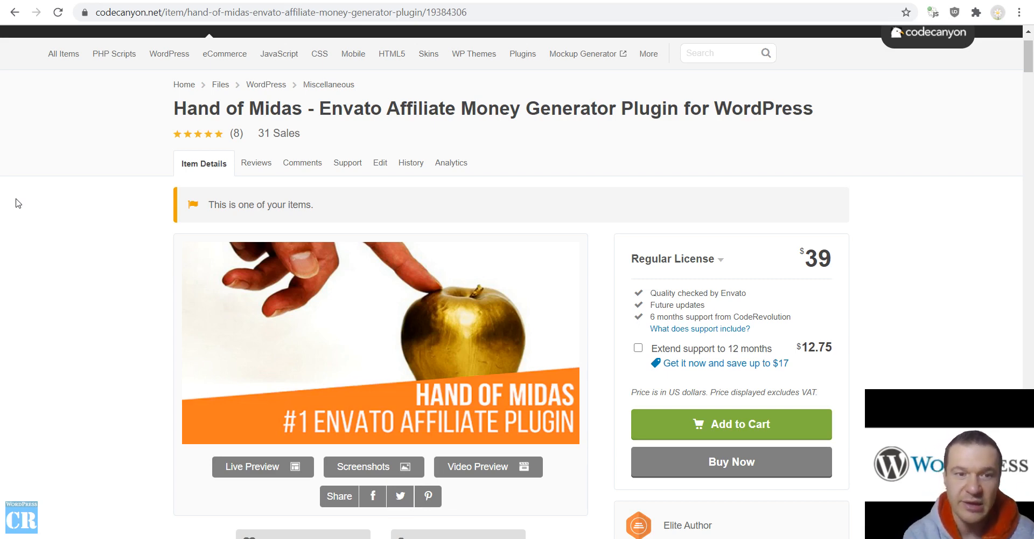
mouse_move(42, 162)
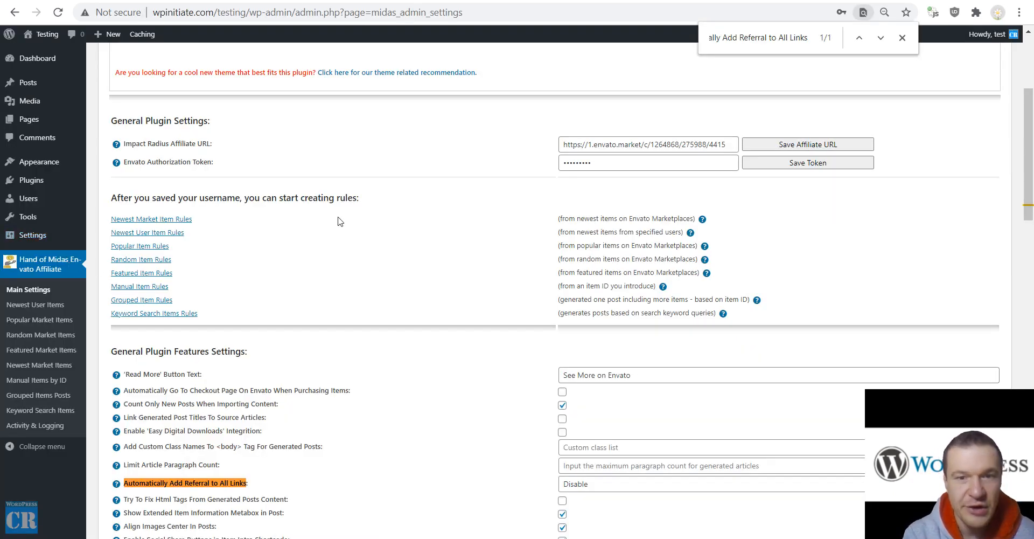
- Scroll the Hand of Midas Main Settings page to show the pre-filled affiliate URL and token
scroll("up", 3)
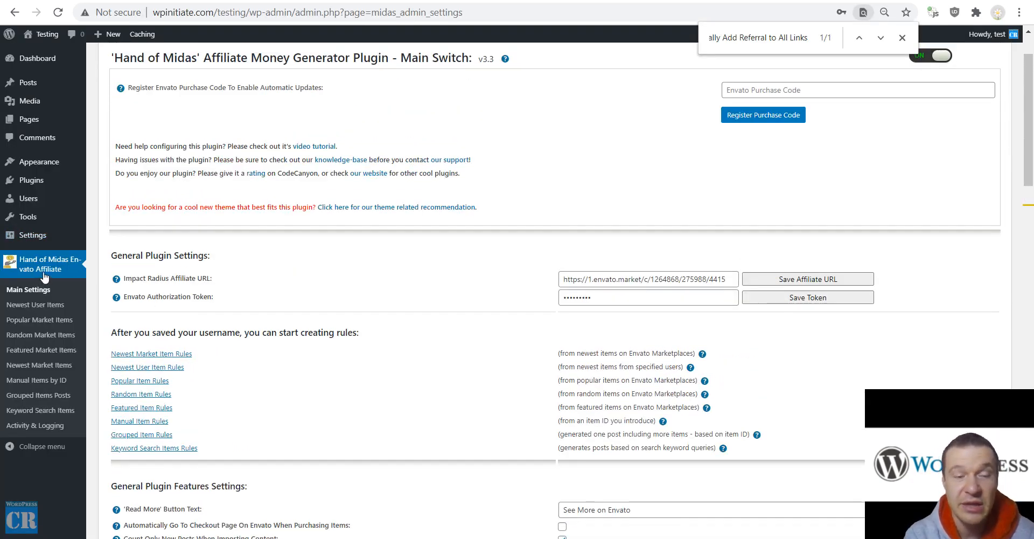
mouse_move(115, 279)
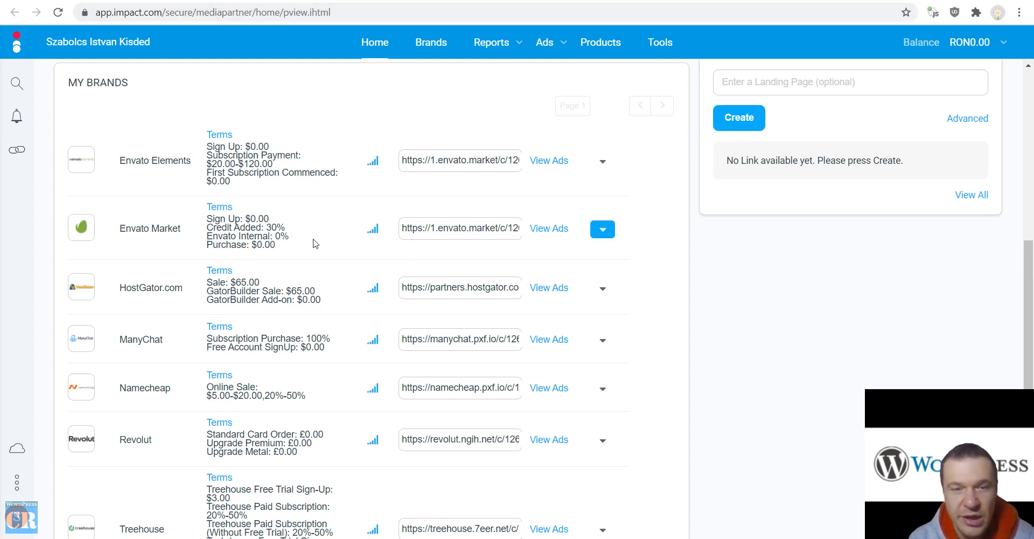
- Leave the Impact Radius Envato Market tracking link and return to the plugin's Main Settings
left_click(460, 229)
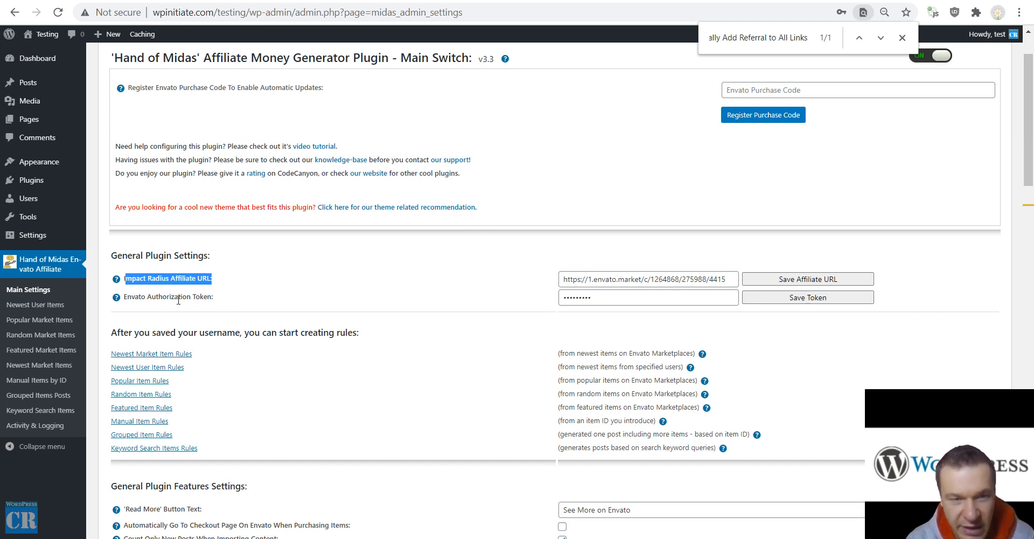
mouse_move(116, 297)
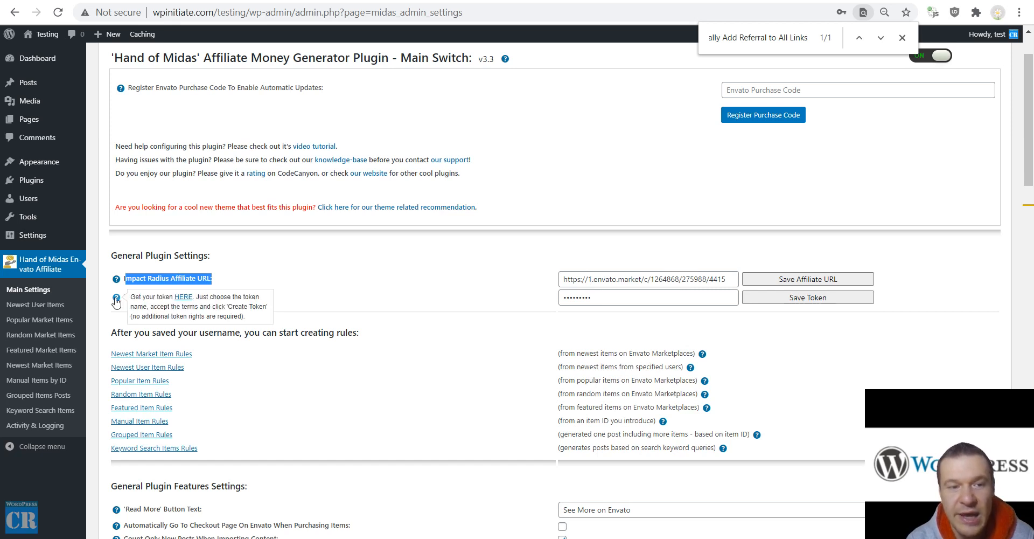
mouse_move(143, 270)
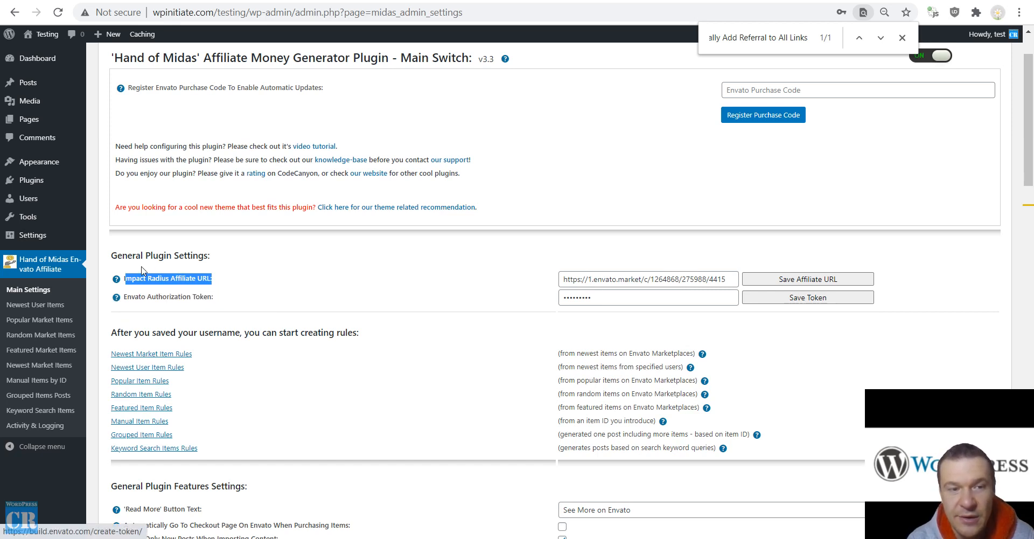
mouse_move(116, 279)
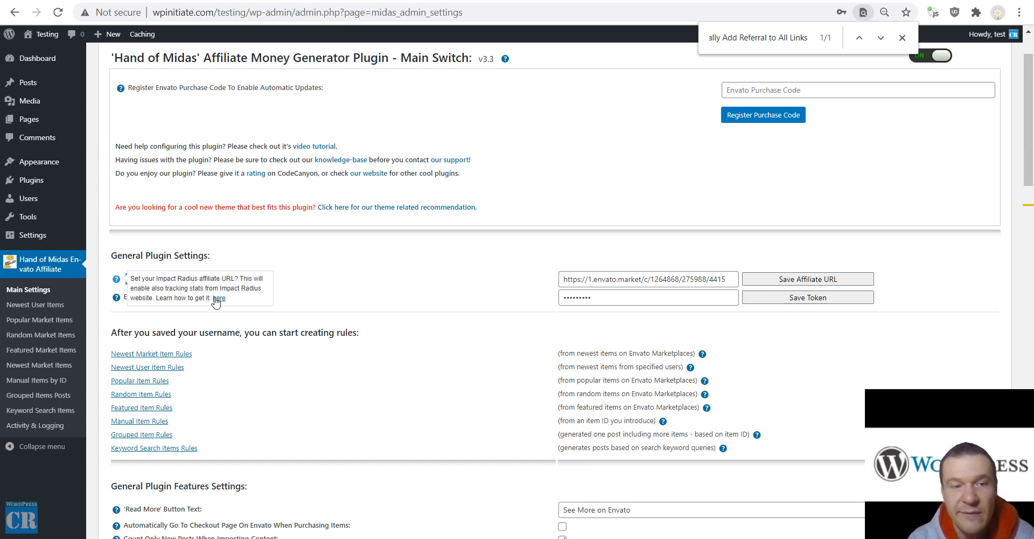
mouse_move(459, 268)
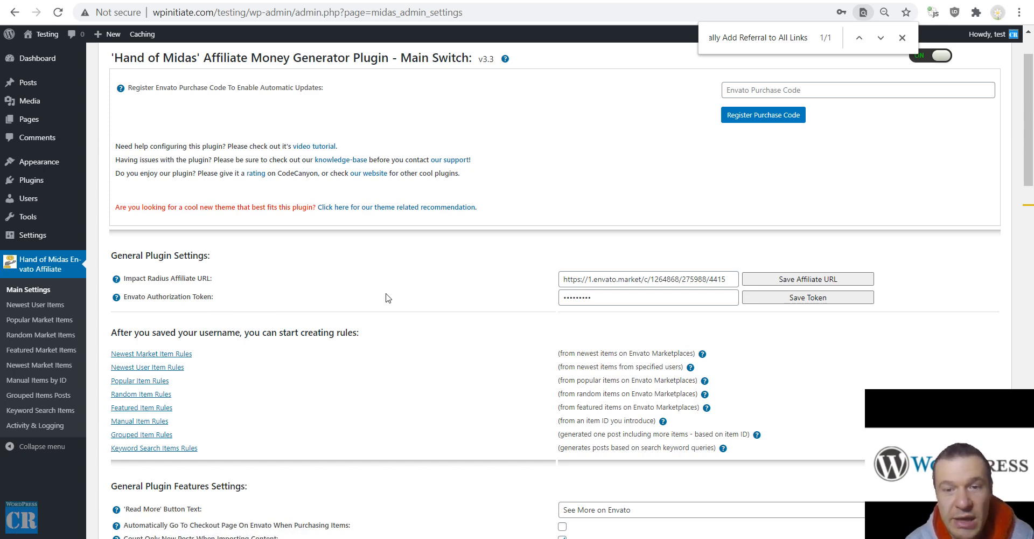
scroll("down", 3)
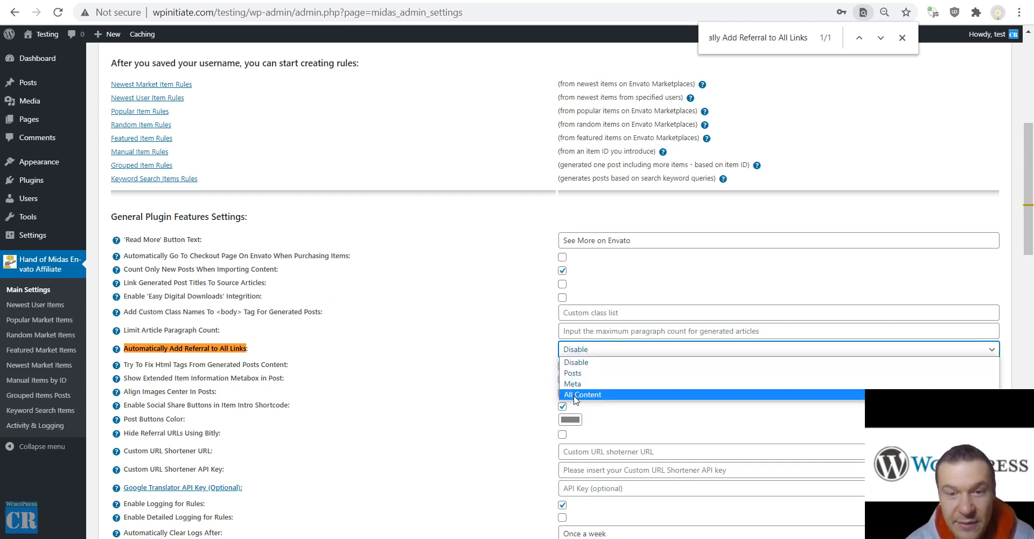
- Try All Content, Posts and Disable in the 'Automatically Add Referral to All Links' dropdown
left_click(583, 394)
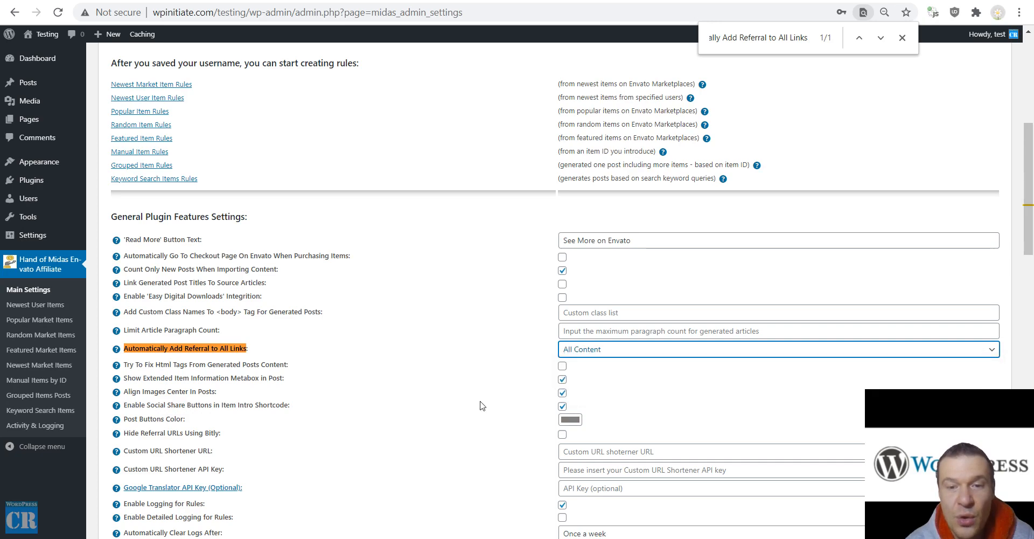
mouse_move(404, 434)
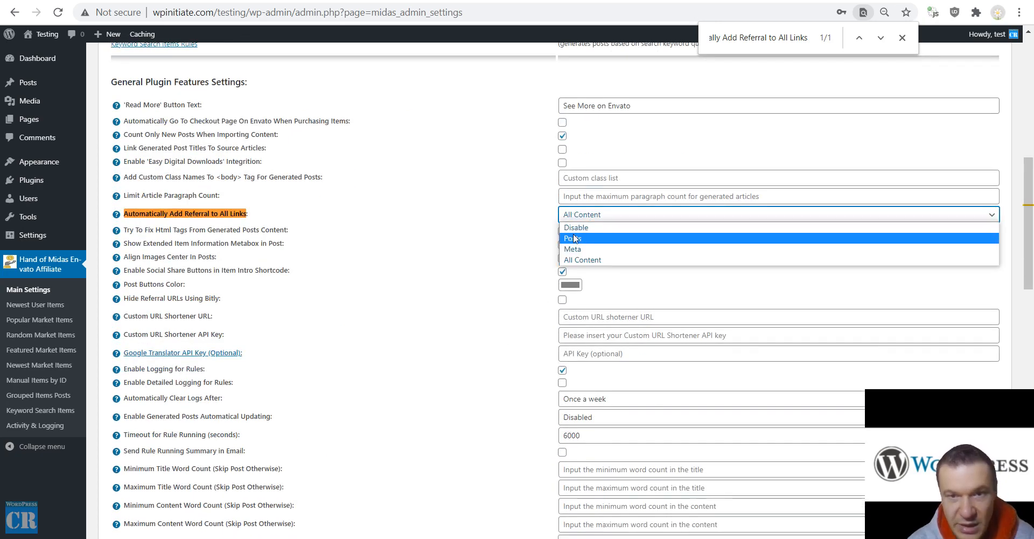
left_click(577, 228)
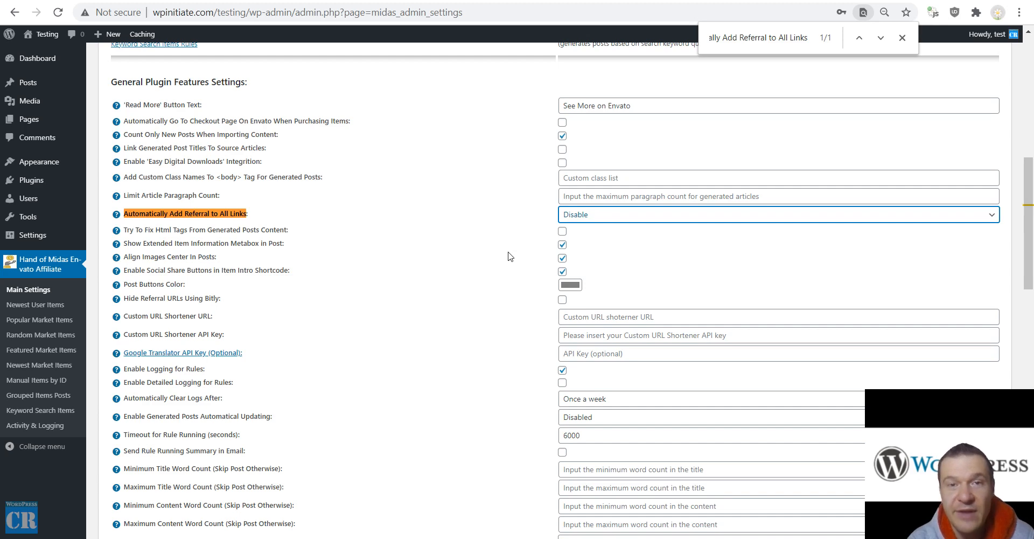
mouse_move(578, 212)
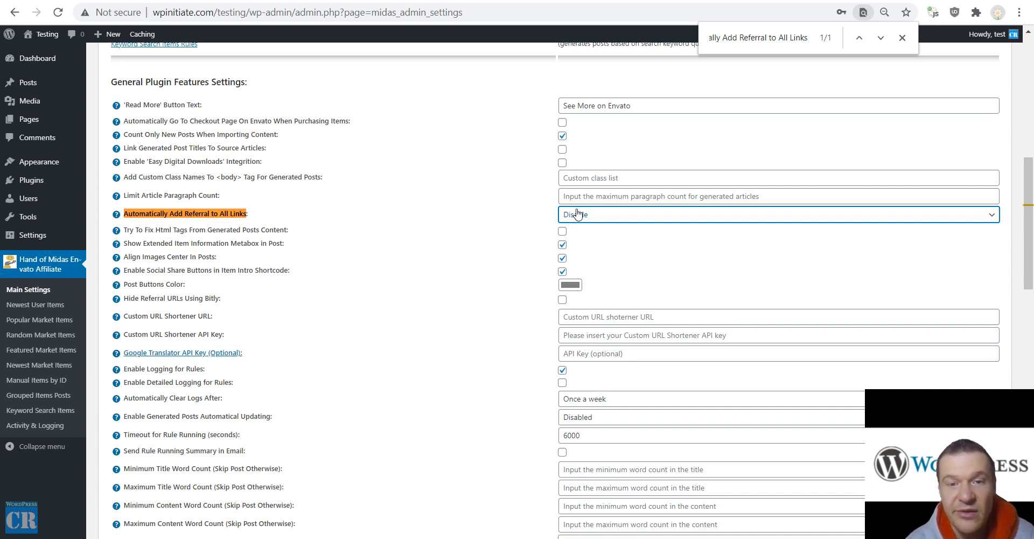
scroll("down", 3)
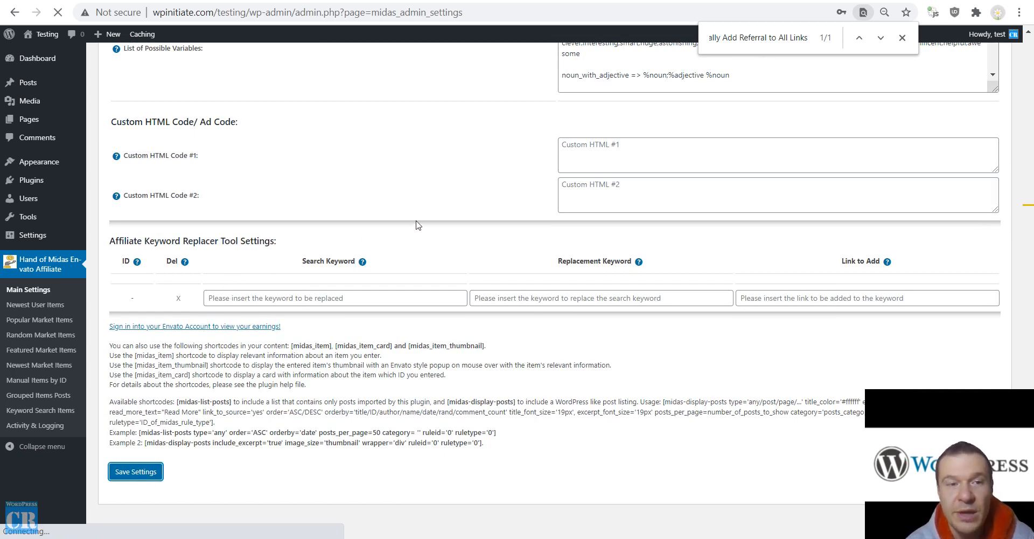
- Save the Hand of Midas plugin settings
left_click(135, 472)
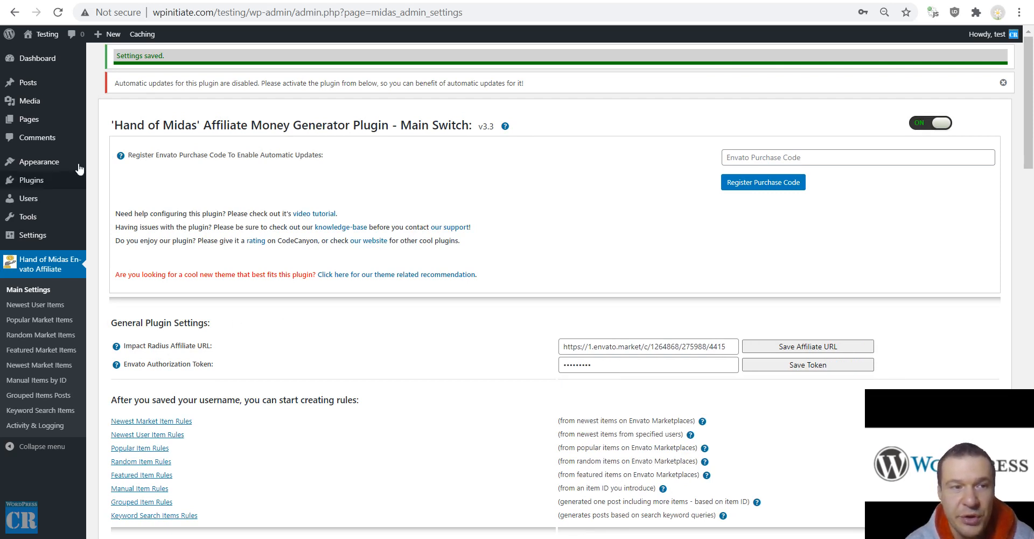
mouse_move(28, 83)
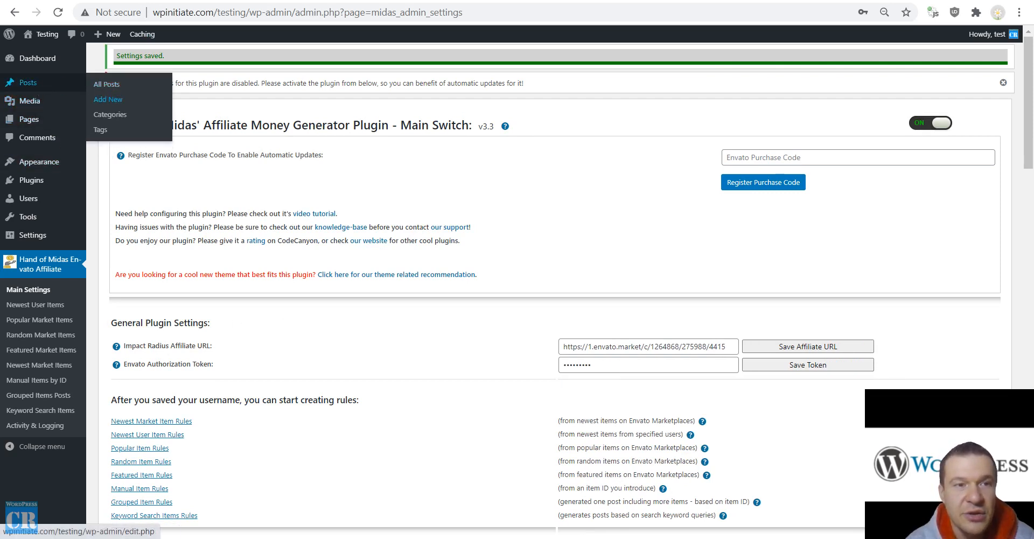
- Start a new post from Posts > Add New
left_click(107, 99)
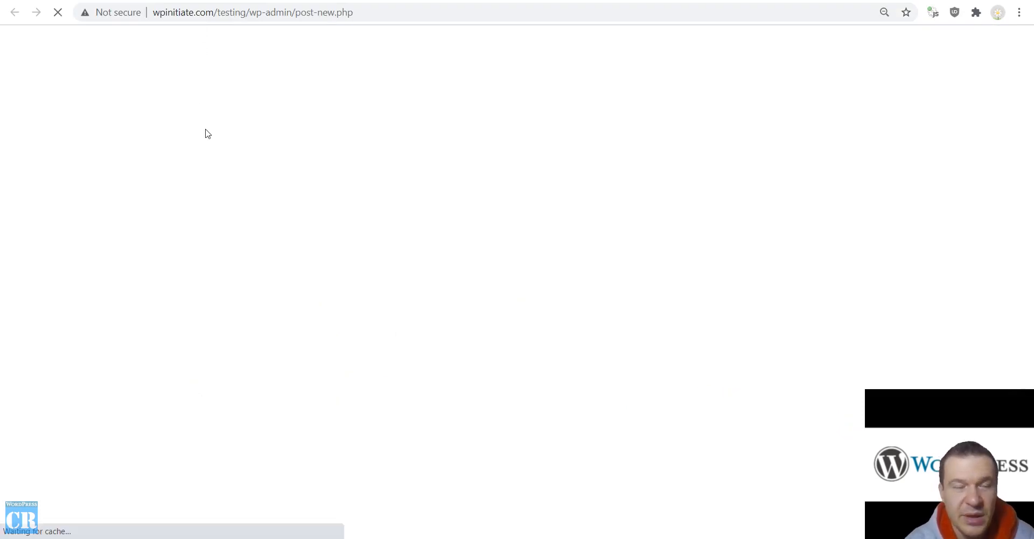
mouse_move(230, 119)
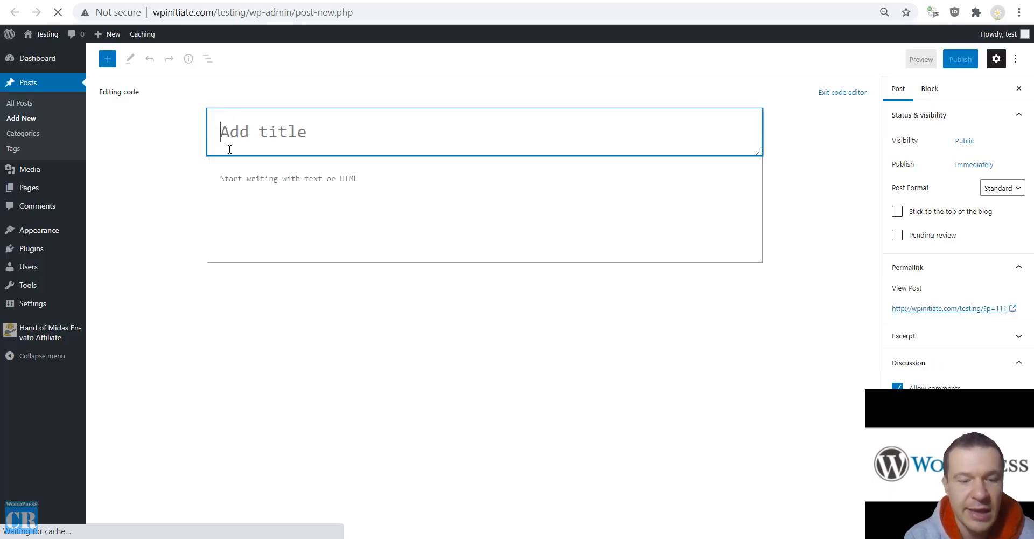
- In the visual editor, write a post titled 'Test' containing 'Hand of Midas'
left_click(843, 92)
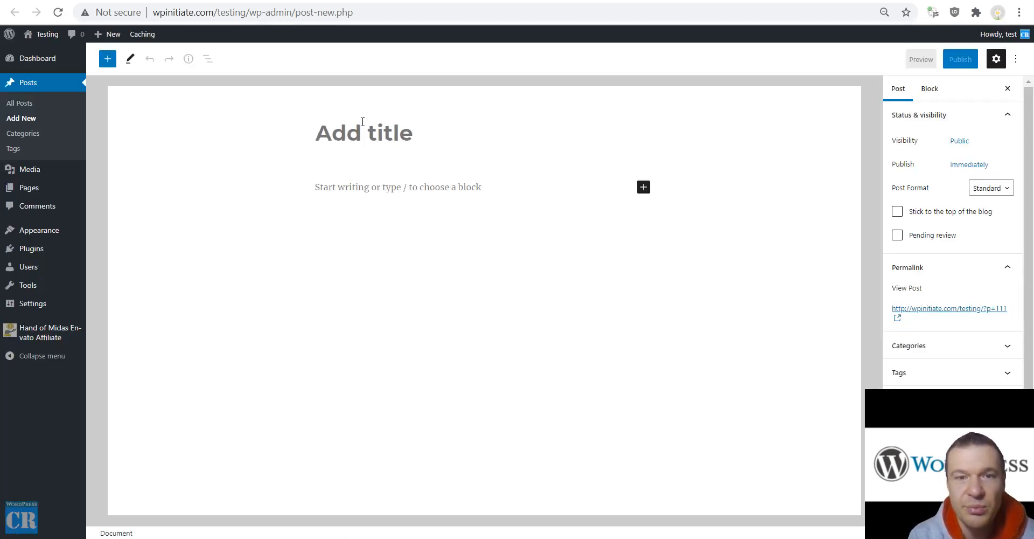
type("Test")
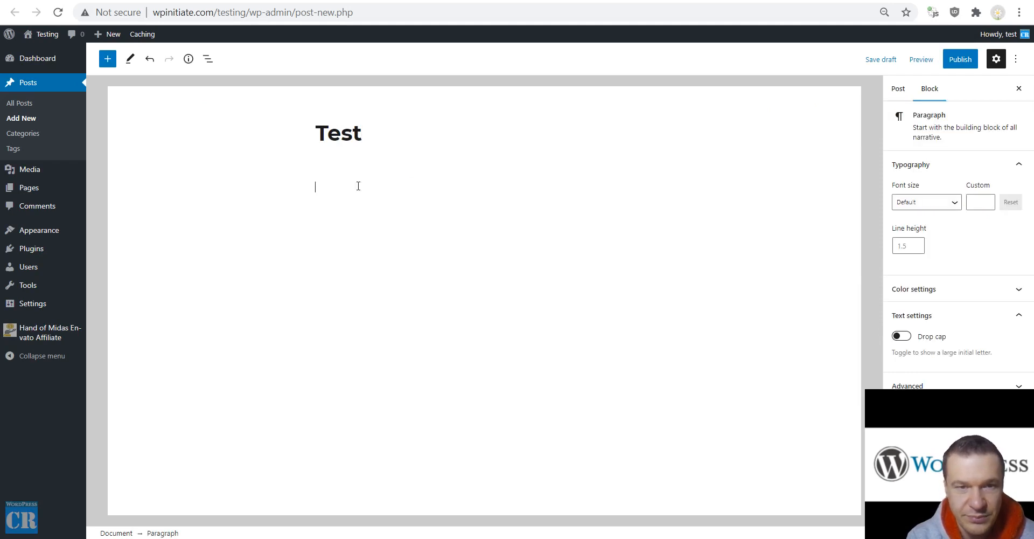
type("Hand of Mida")
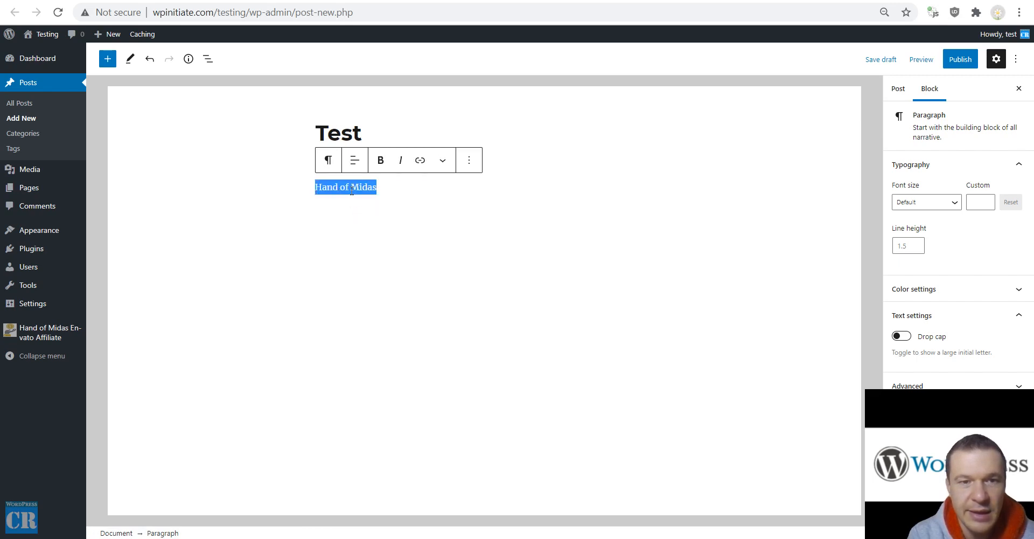
- Link 'Hand of Midas' to the CodeCanyon plugin URL and begin publishing
type("sto-affiliate-money-generator-plugin/19384306")
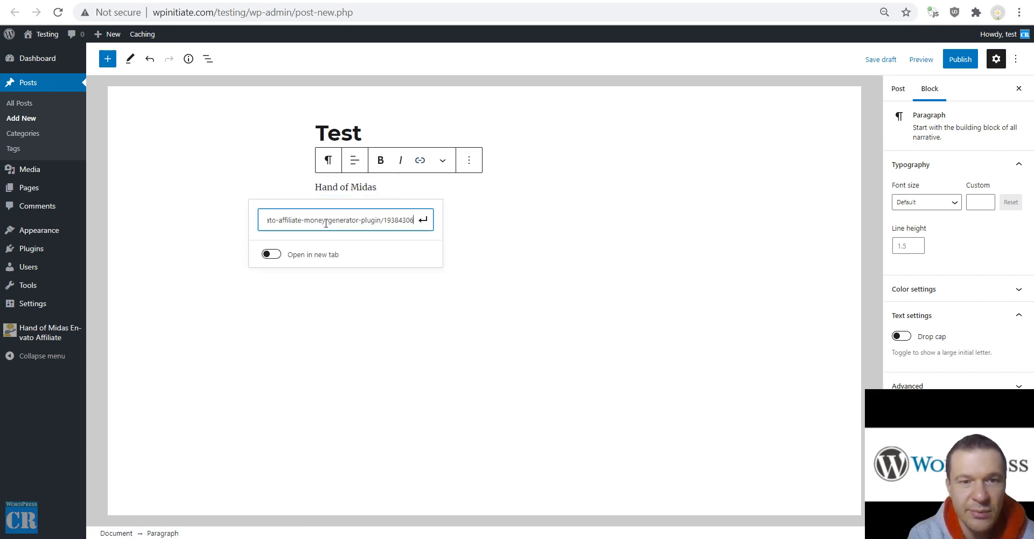
key("Enter")
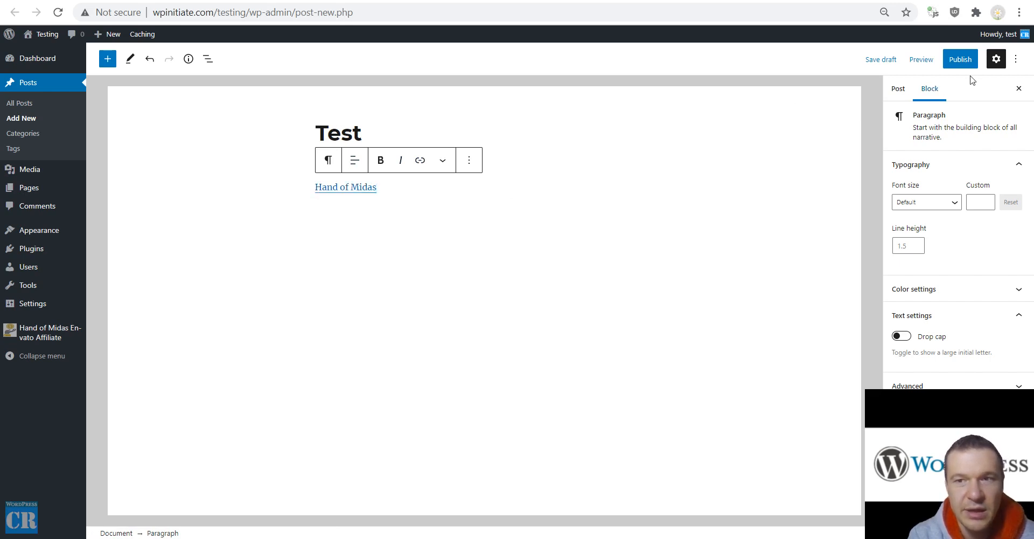
left_click(961, 59)
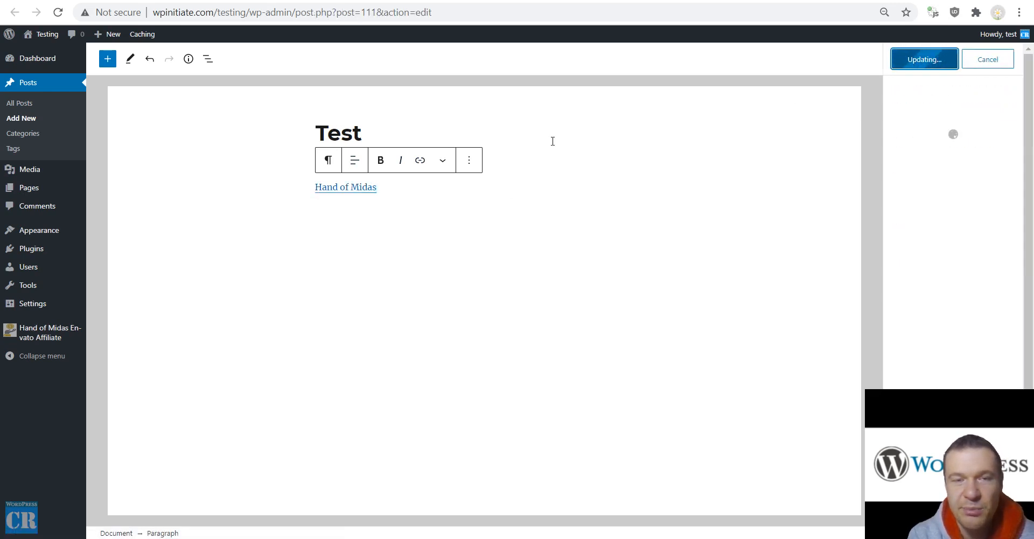
- Publish the Test post and dismiss the post-published panel
left_click(924, 59)
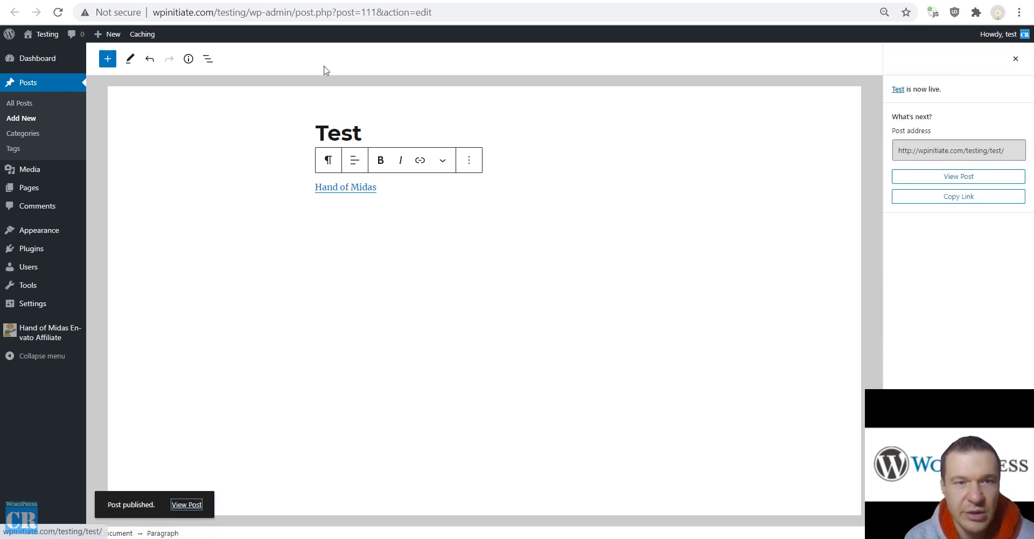
left_click(186, 504)
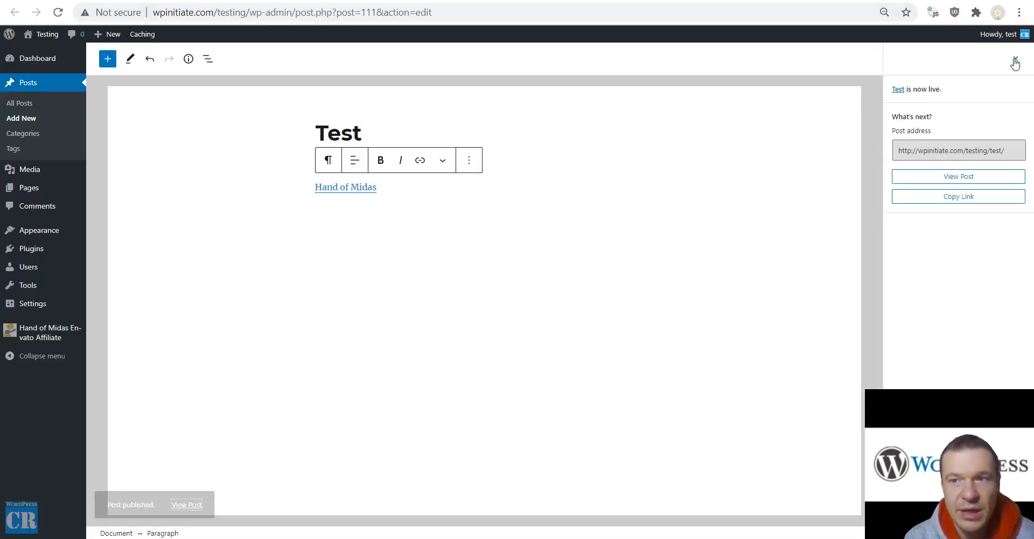
left_click(1014, 59)
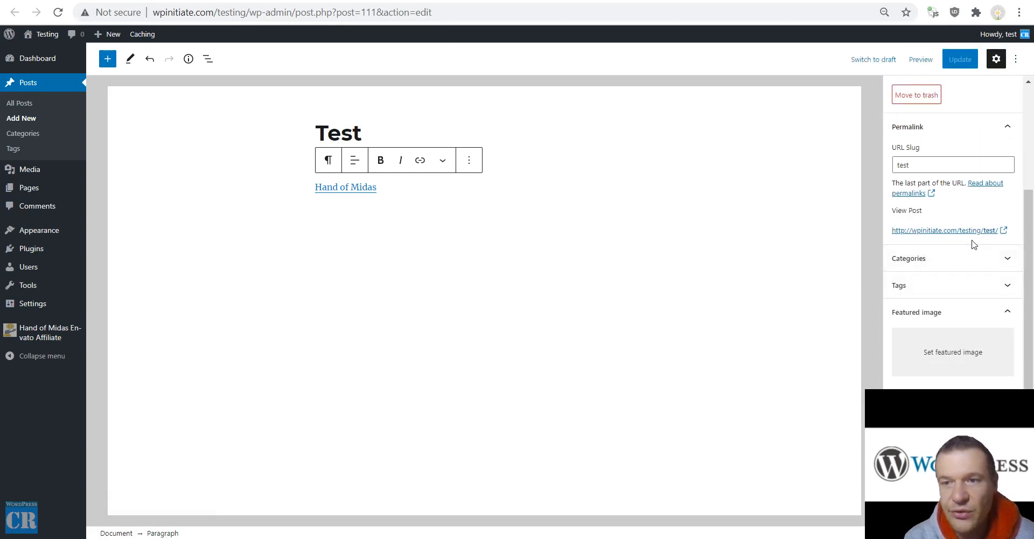
- Change the permalink slug to test2-2, update the post, and view it
left_click(951, 230)
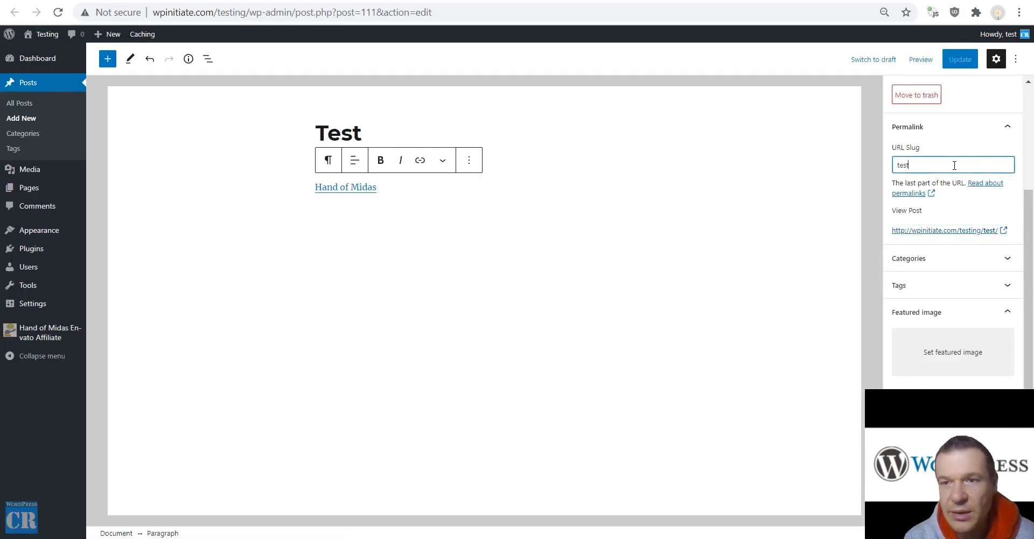
left_click(959, 59)
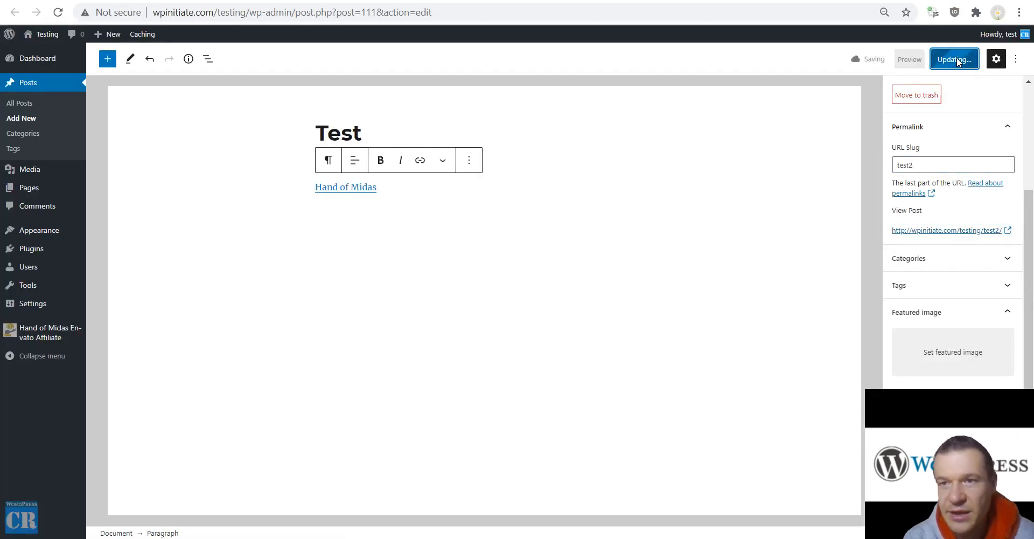
left_click(954, 59)
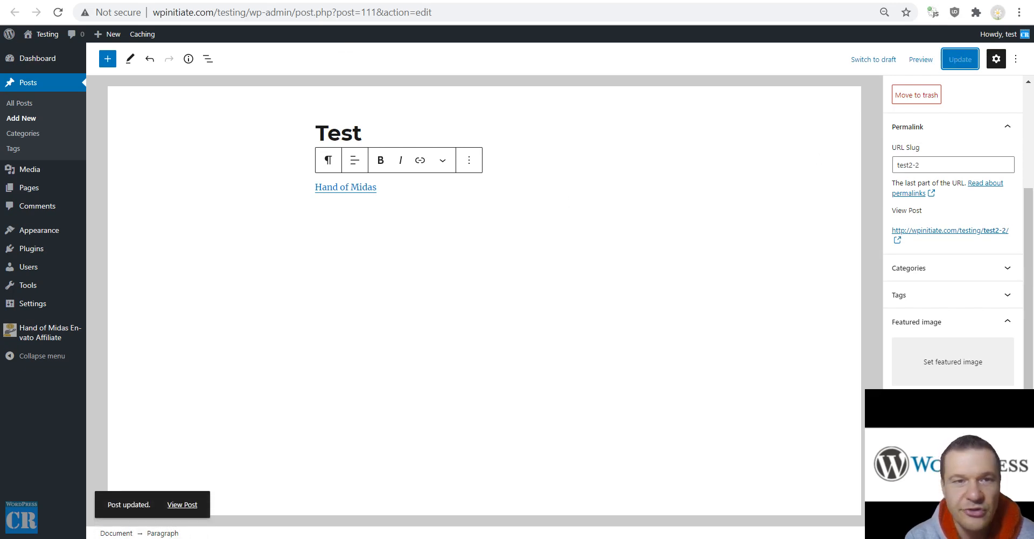
left_click(182, 504)
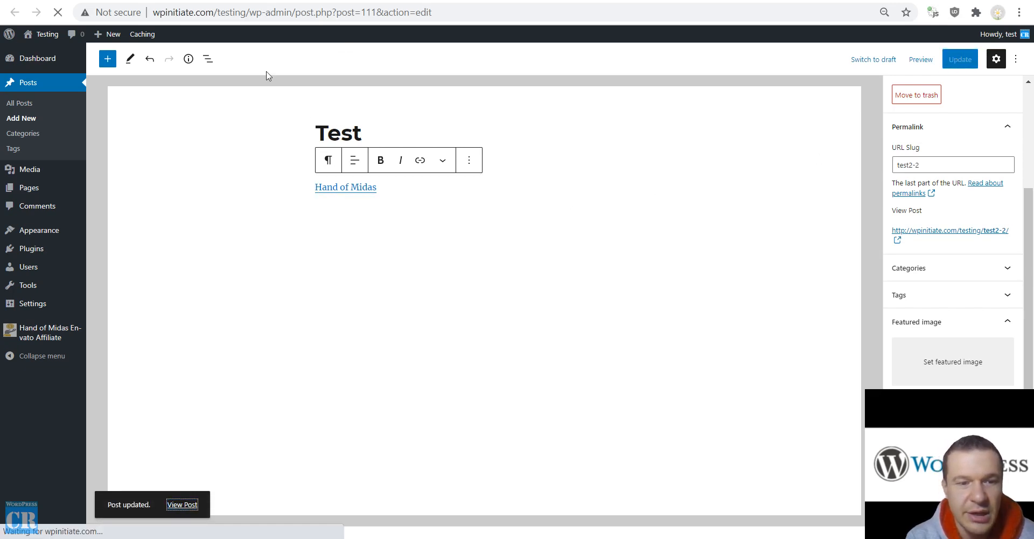
left_click(182, 505)
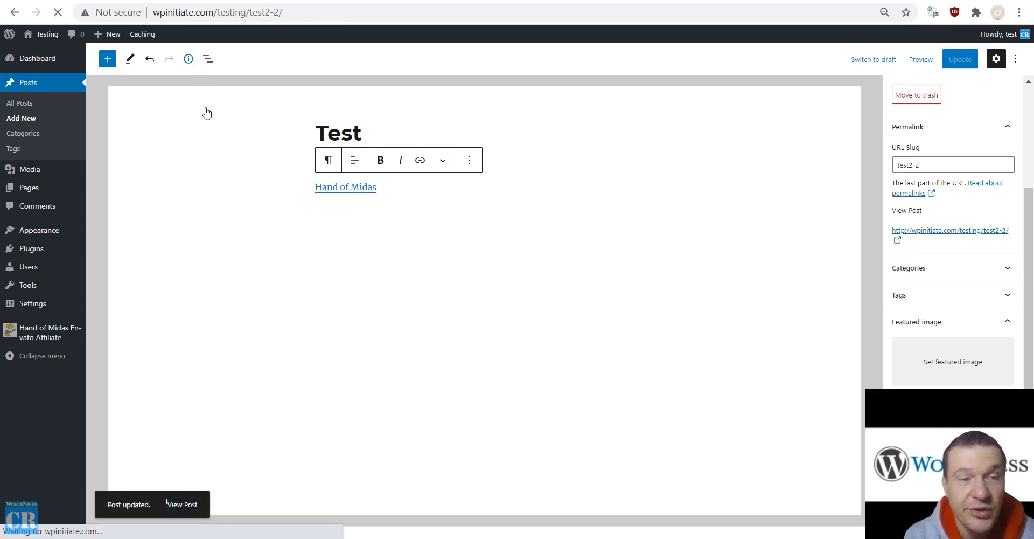
- Open the published Test post at test2-2 on the live site
left_click(184, 505)
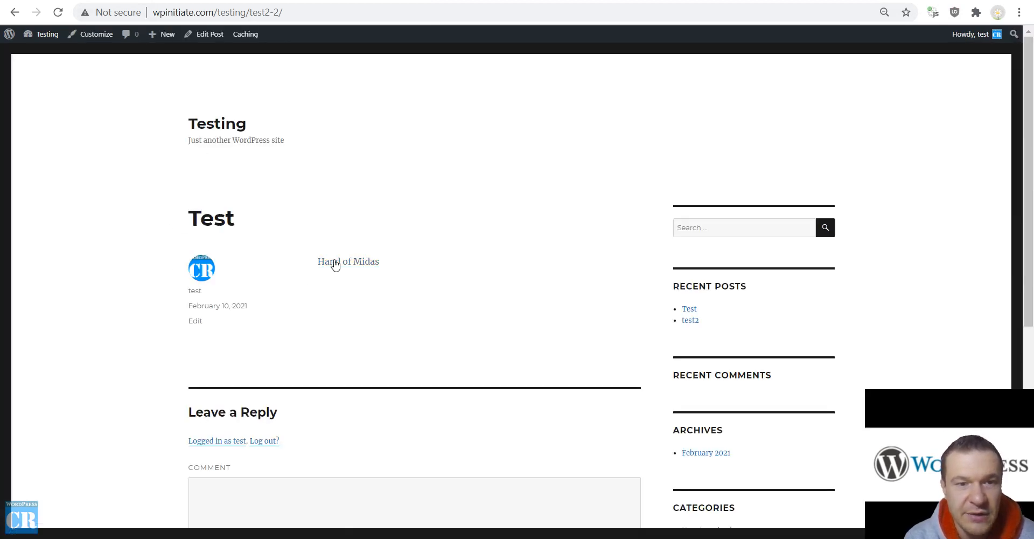
mouse_move(338, 264)
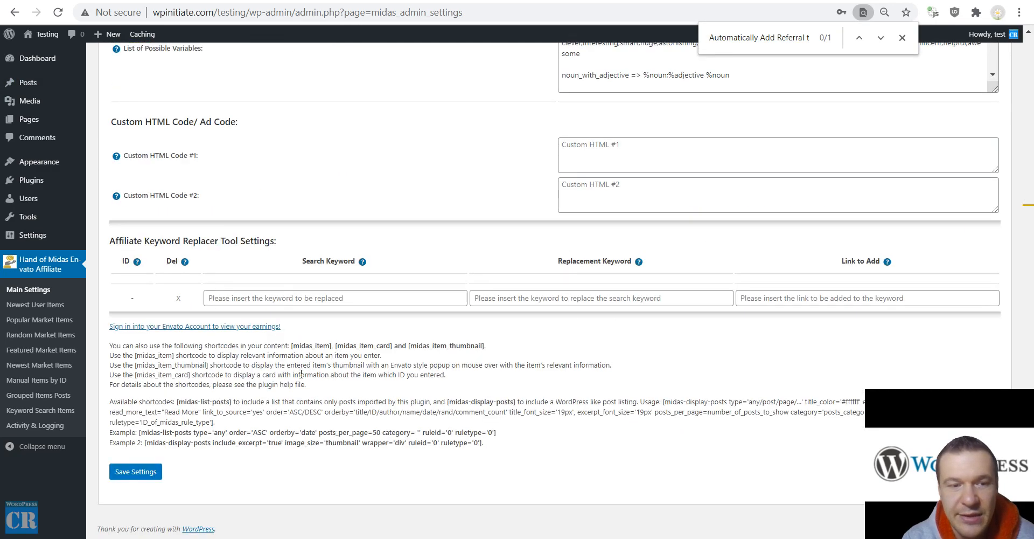
- Save the Hand of Midas settings and return to the live Test post tab
left_click(135, 471)
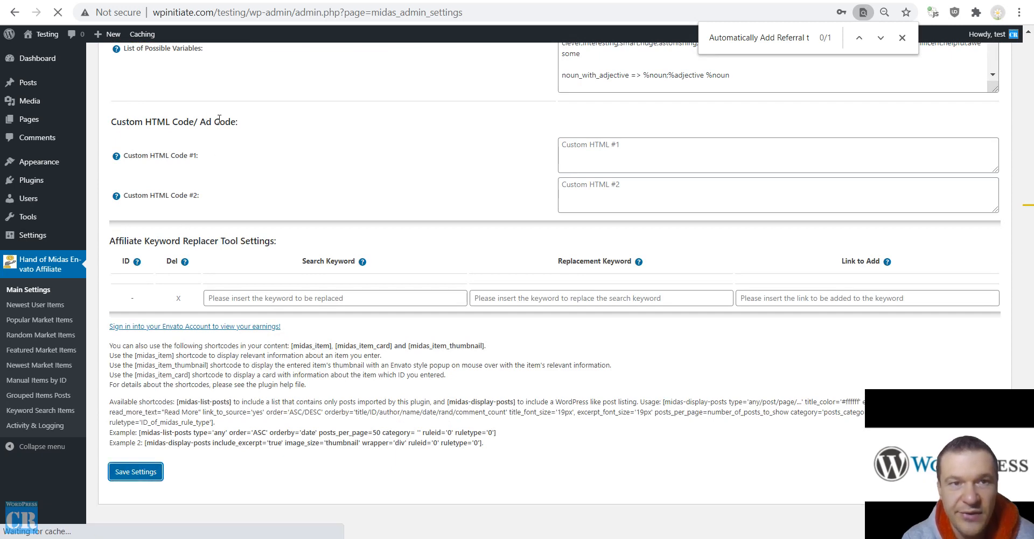
left_click(901, 38)
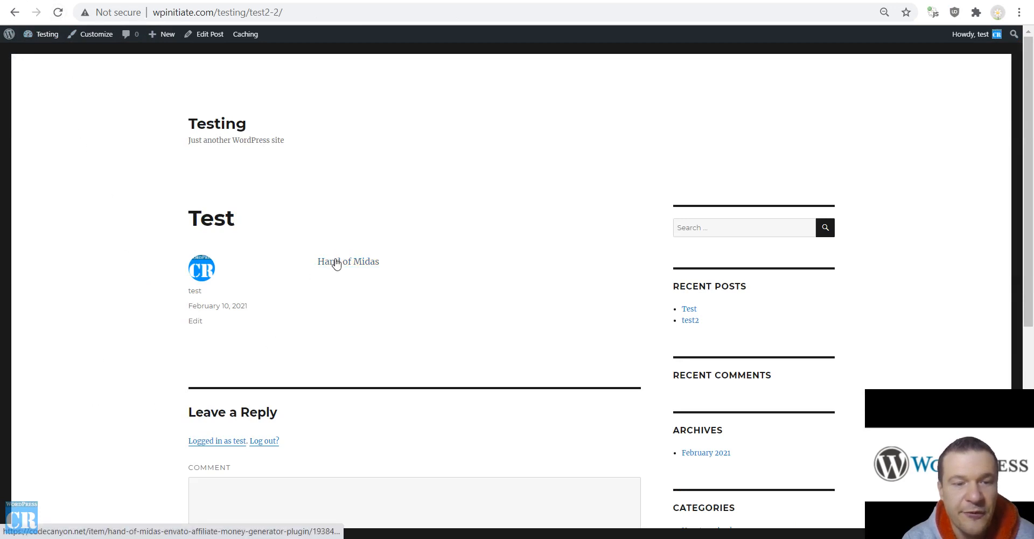
- Reload the Test post and follow its Hand of Midas affiliate link to CodeCanyon
left_click(348, 262)
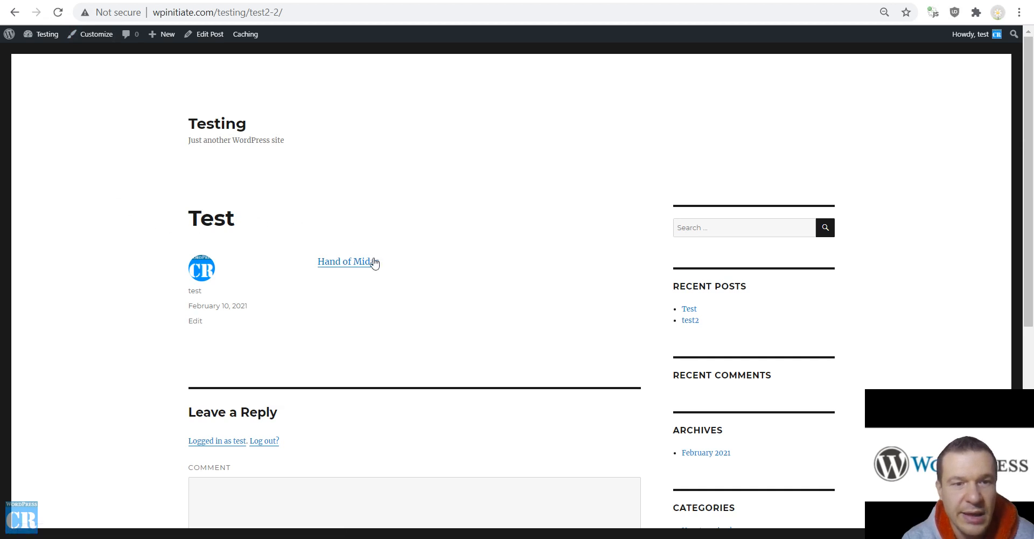
mouse_move(349, 265)
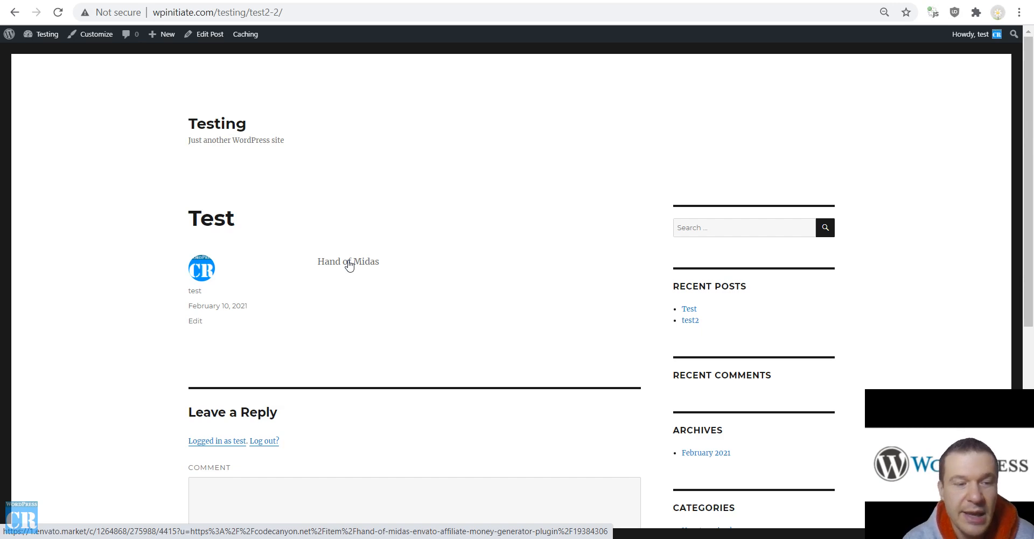
left_click(348, 261)
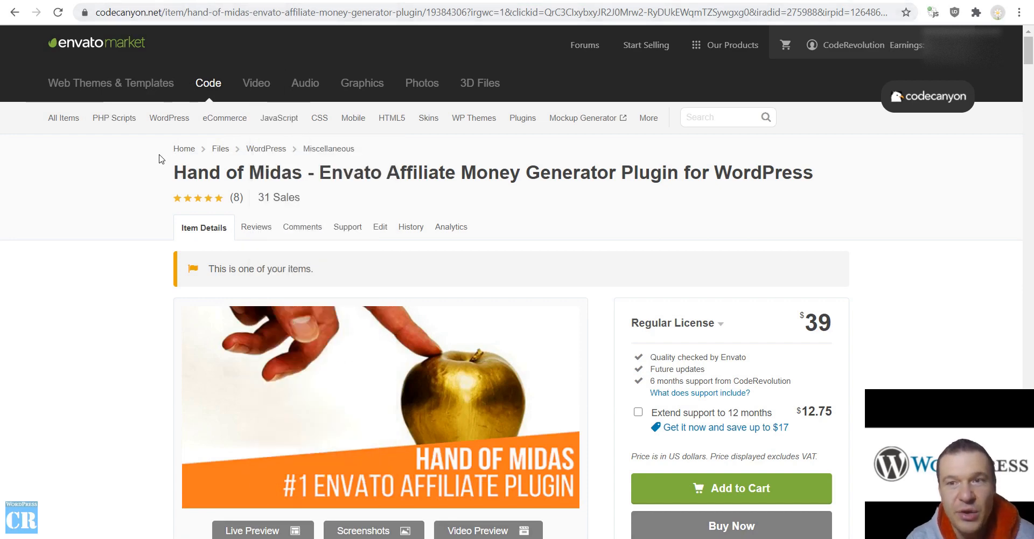
mouse_move(135, 188)
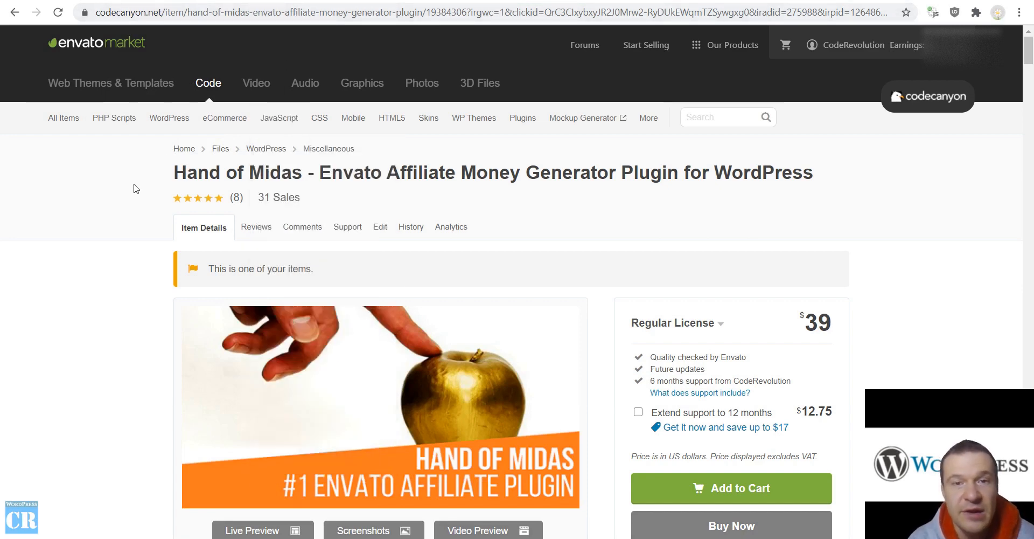
mouse_move(118, 211)
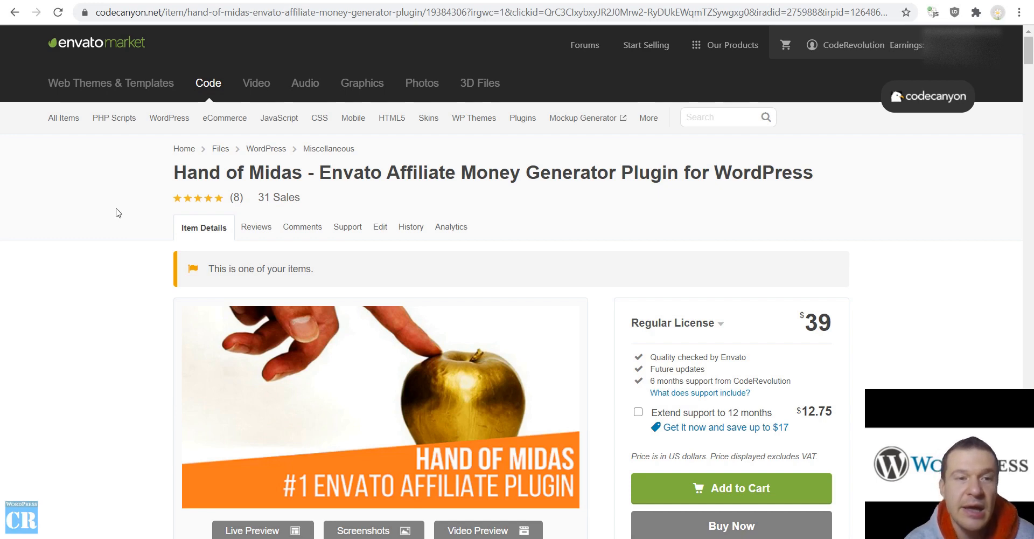